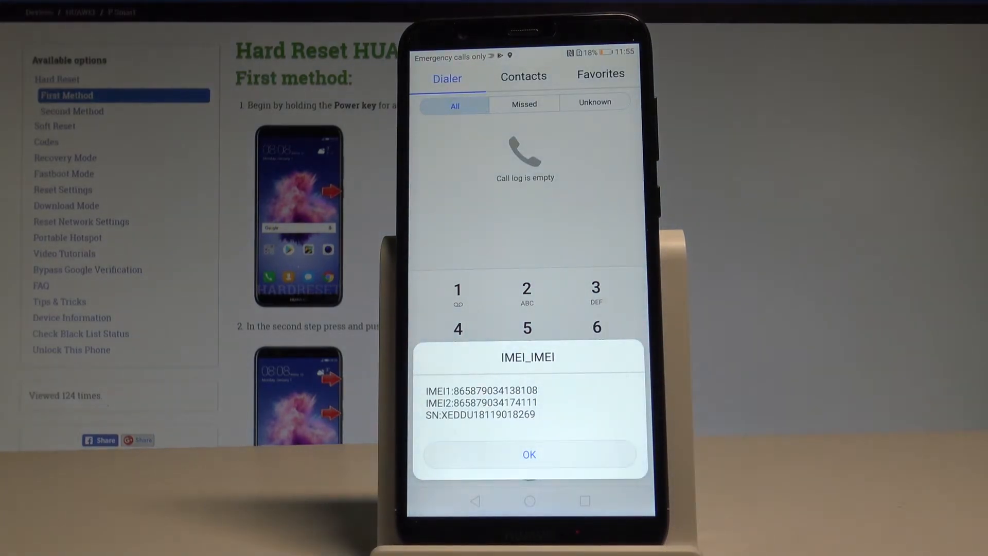
Dismiss the IMEI and serial number popup with OK, returning to the home screen
{"action": "left_click", "coordinate": [528, 454]}
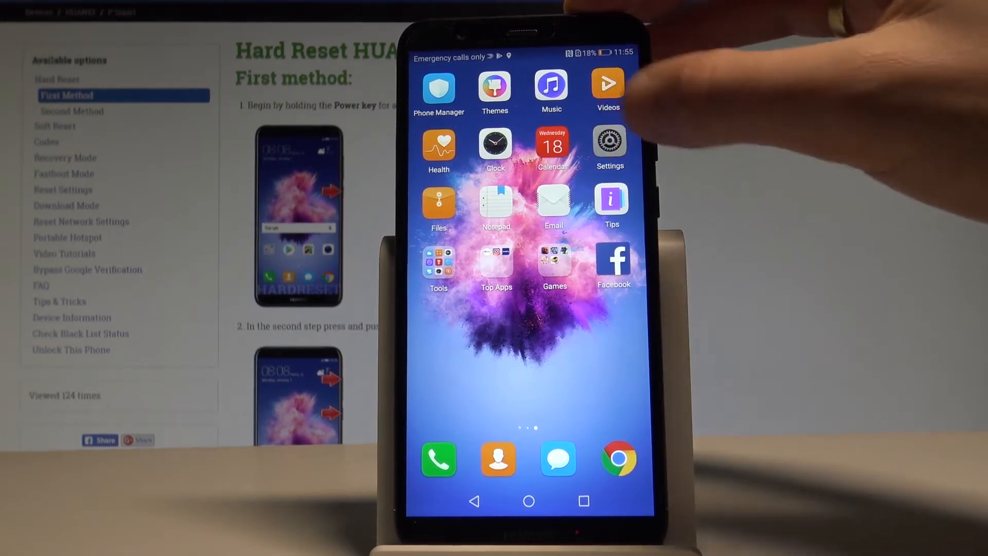
Launch the Settings app from the home screen
{"action": "left_click", "coordinate": [609, 148]}
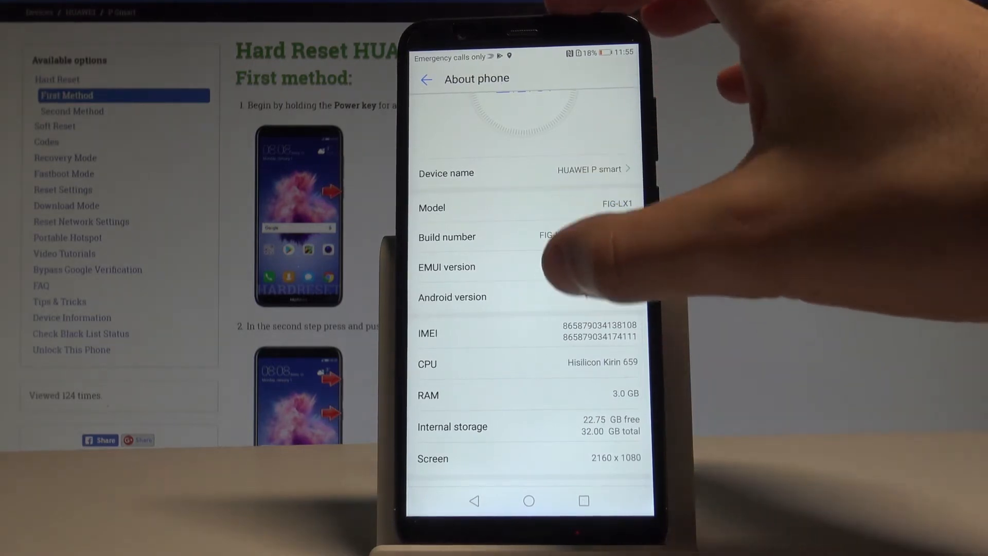
Scroll the About phone page to reveal the security patch and baseband version entries
{"action": "scroll", "scroll_direction": "up", "scroll_amount": 3}
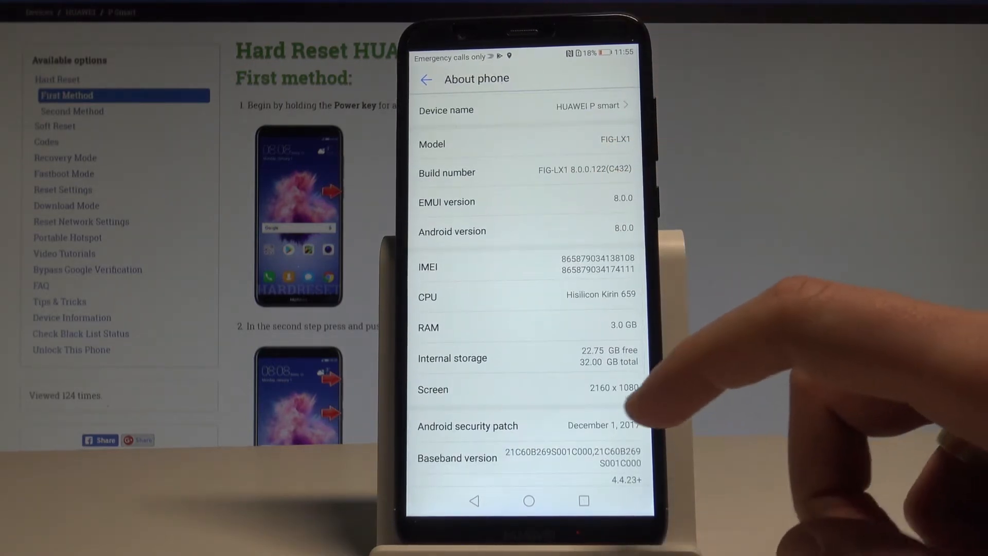